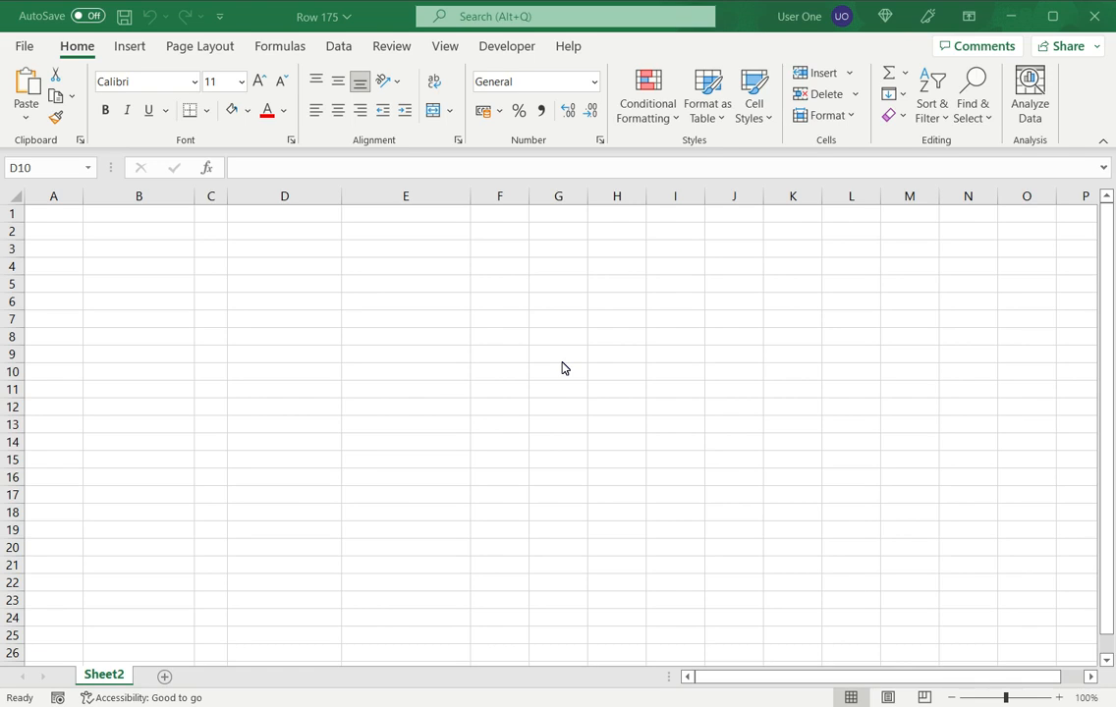
{"action": "mouse_move", "coordinate": [454, 266]}
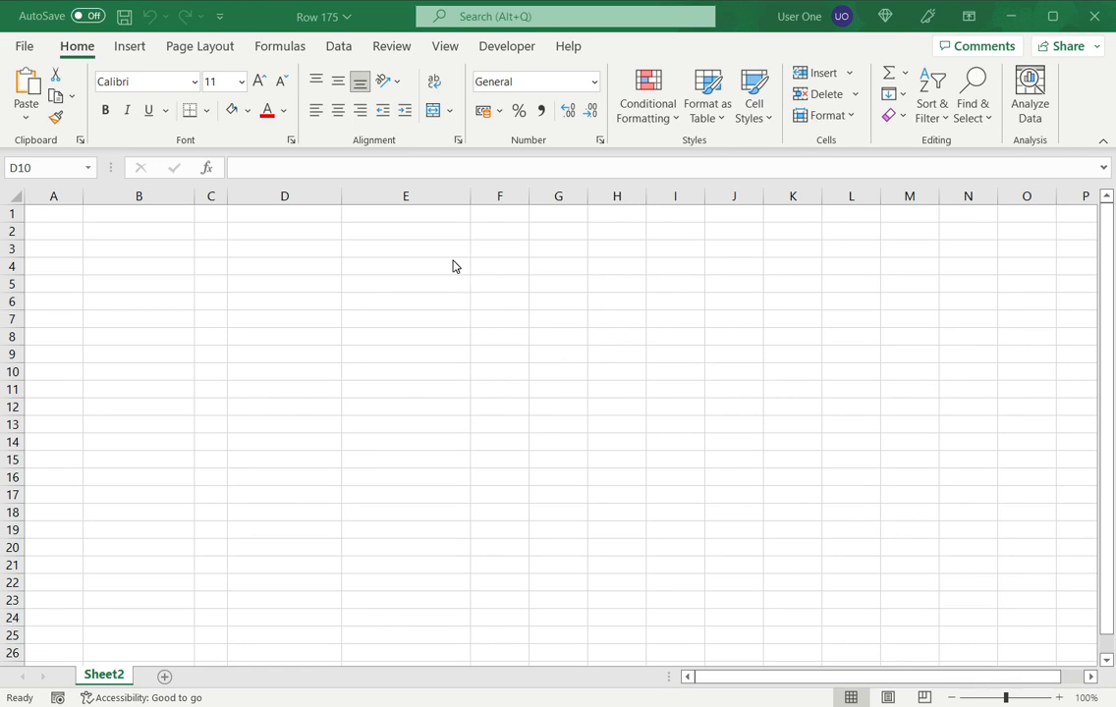
{"action": "mouse_move", "coordinate": [440, 239]}
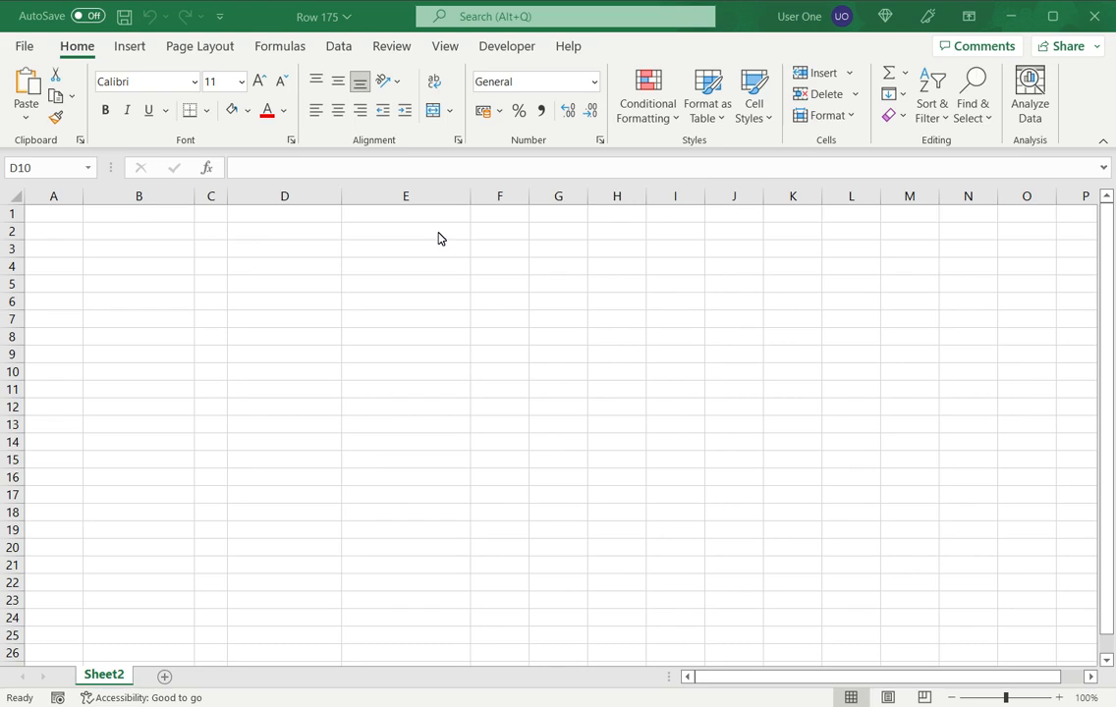
{"action": "mouse_move", "coordinate": [257, 22]}
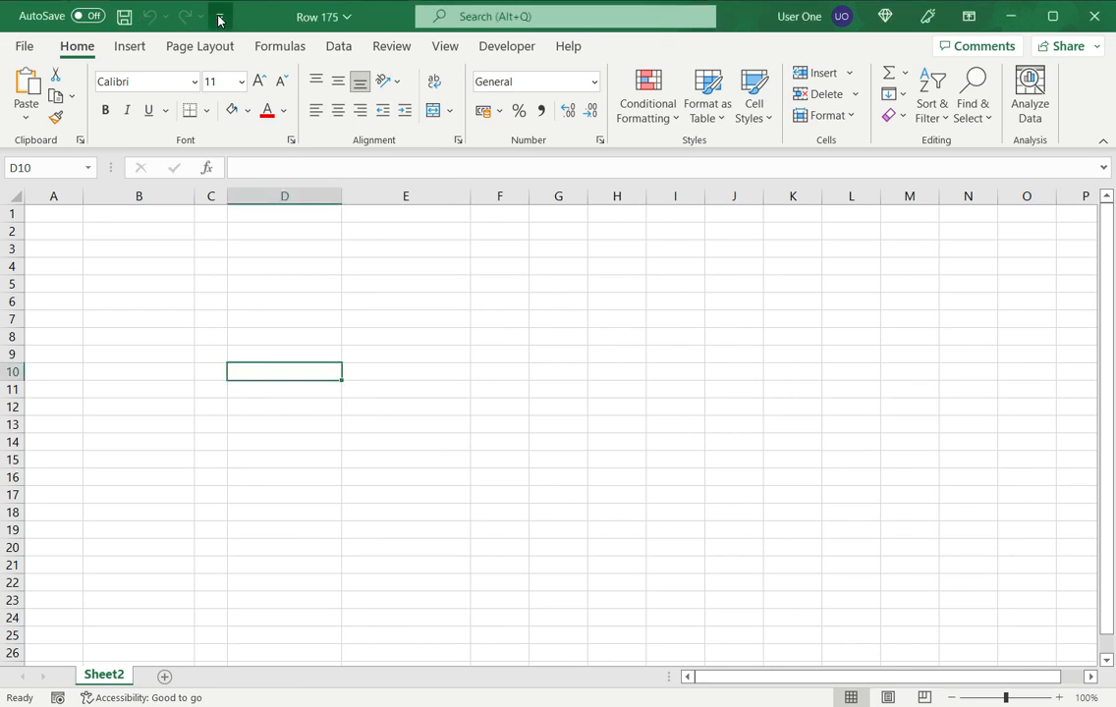
Step: Reach Excel Options' Quick Access Toolbar page via More Commands..
{"action": "left_click", "coordinate": [220, 16]}
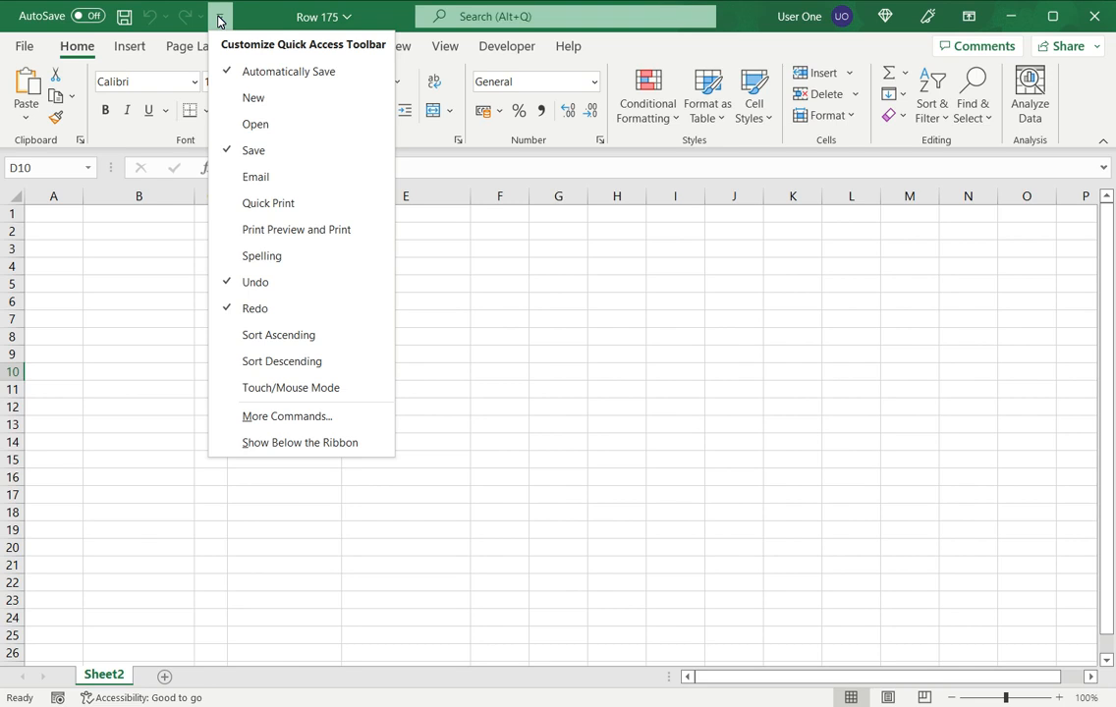
{"action": "mouse_move", "coordinate": [287, 415]}
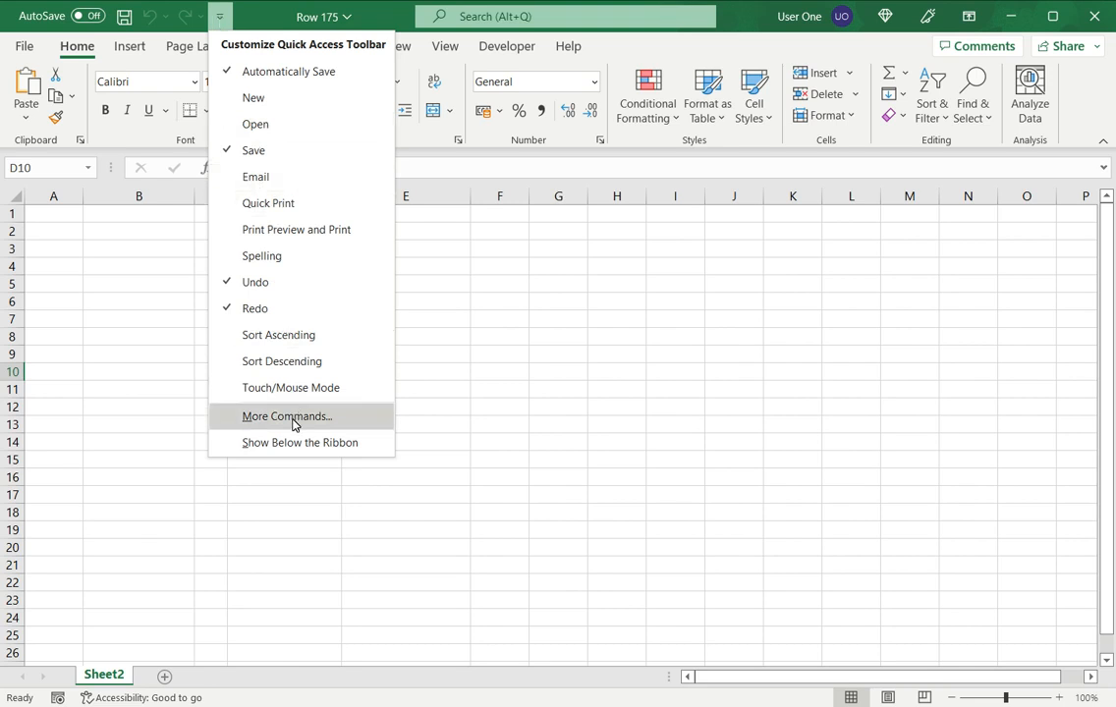
{"action": "left_click", "coordinate": [285, 415]}
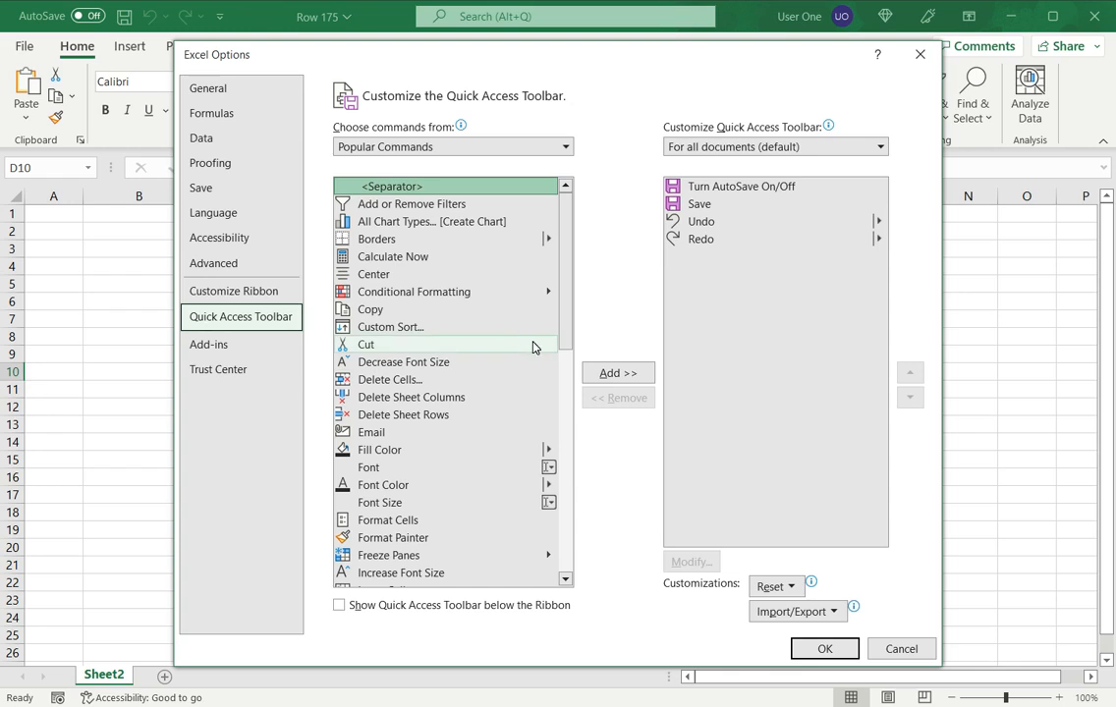
Step: From Commands Not in the Ribbon, add Calculator to the Quick Access Toolbar
{"action": "left_click", "coordinate": [565, 147]}
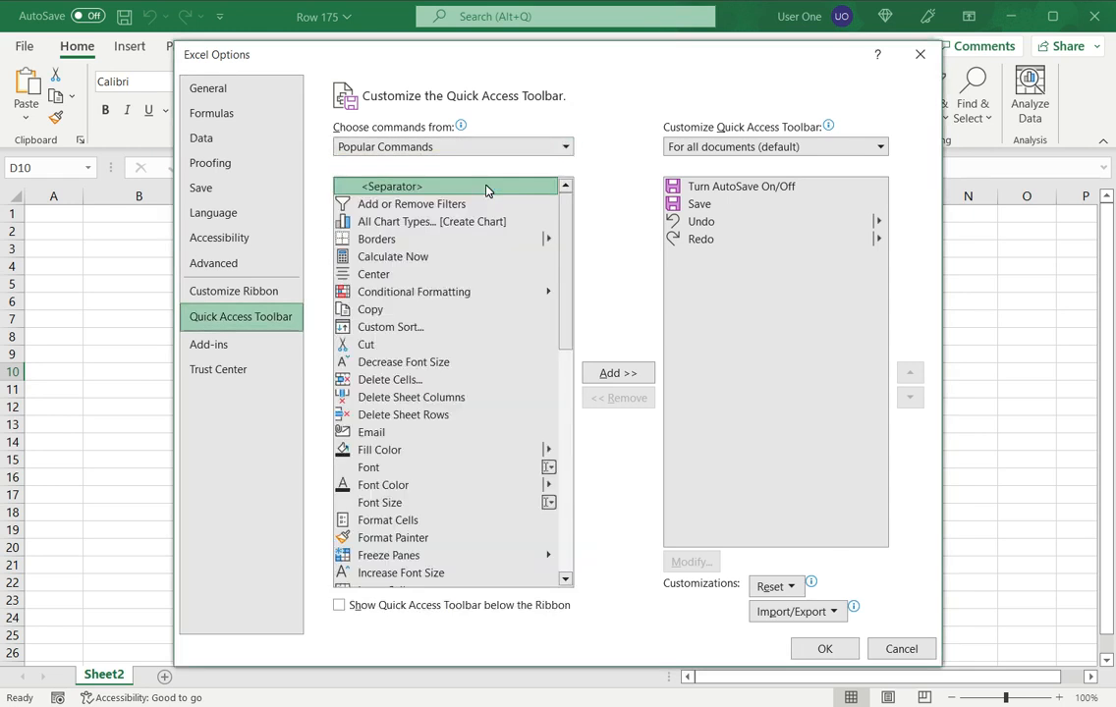
{"action": "left_click", "coordinate": [452, 147]}
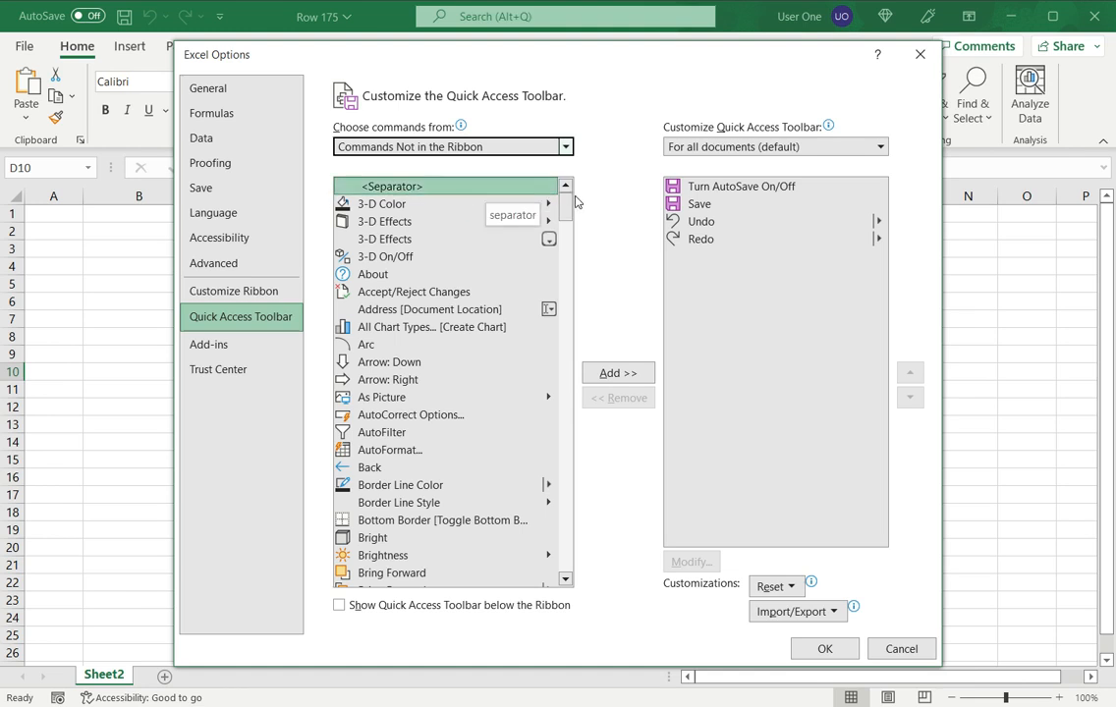
{"action": "scroll", "scroll_direction": "down", "scroll_amount": 3}
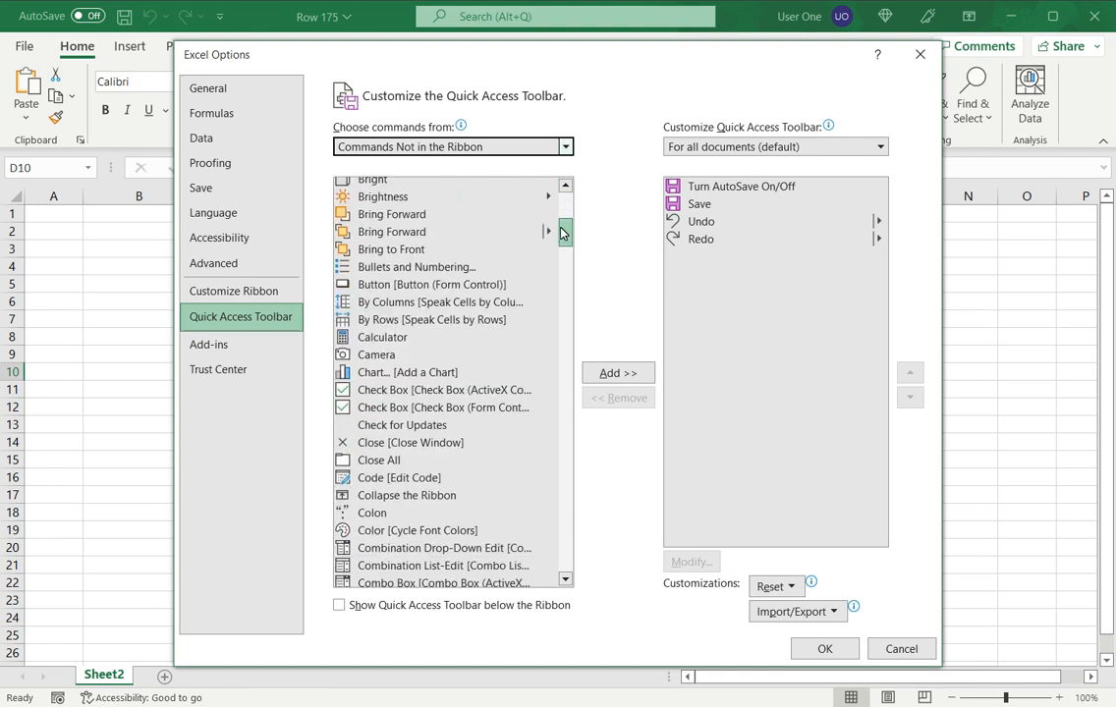
{"action": "mouse_move", "coordinate": [382, 337]}
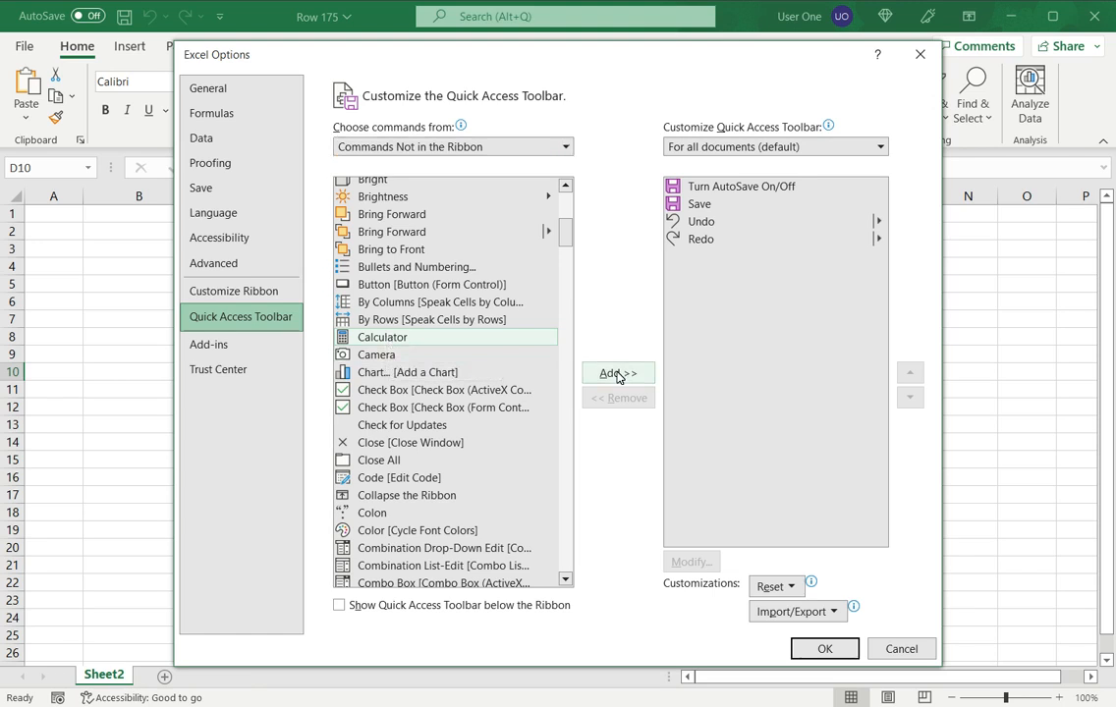
{"action": "left_click", "coordinate": [617, 372]}
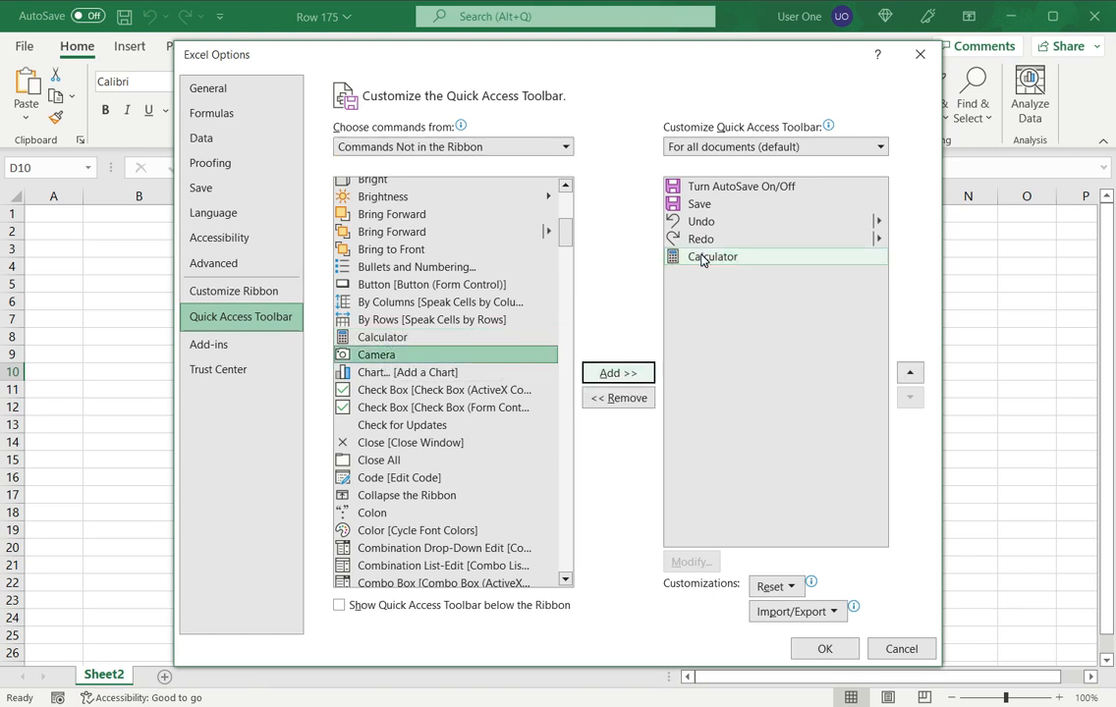
{"action": "mouse_move", "coordinate": [712, 257]}
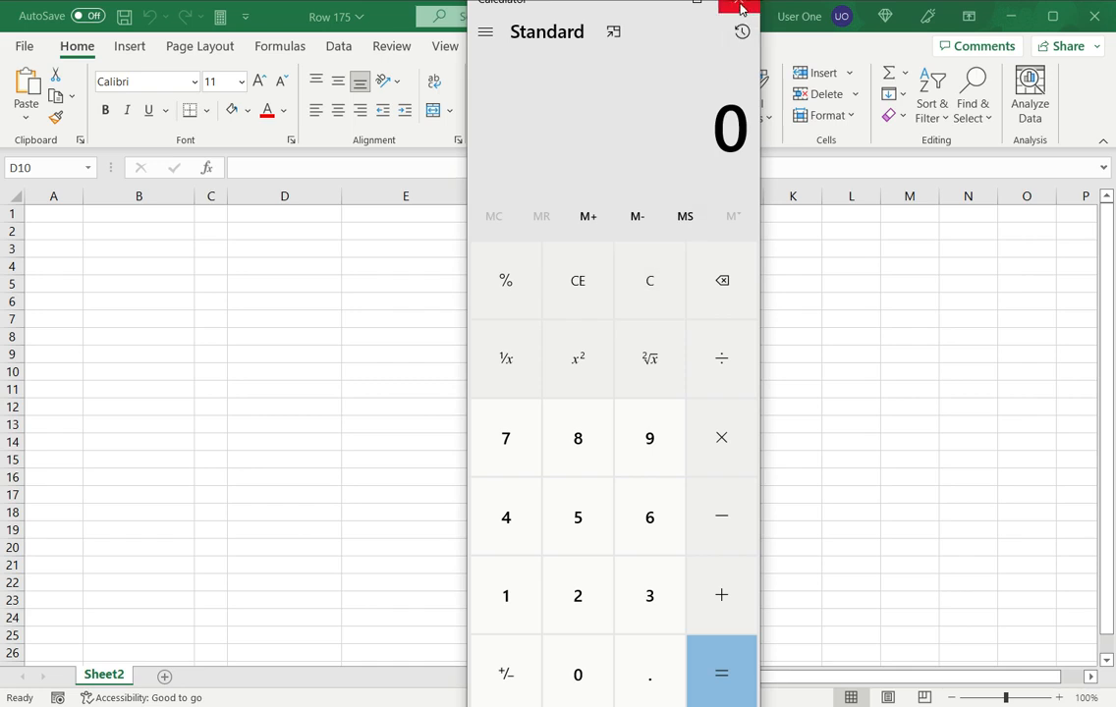
Step: Close the Windows Calculator launched from the new toolbar button
{"action": "left_click", "coordinate": [743, 9]}
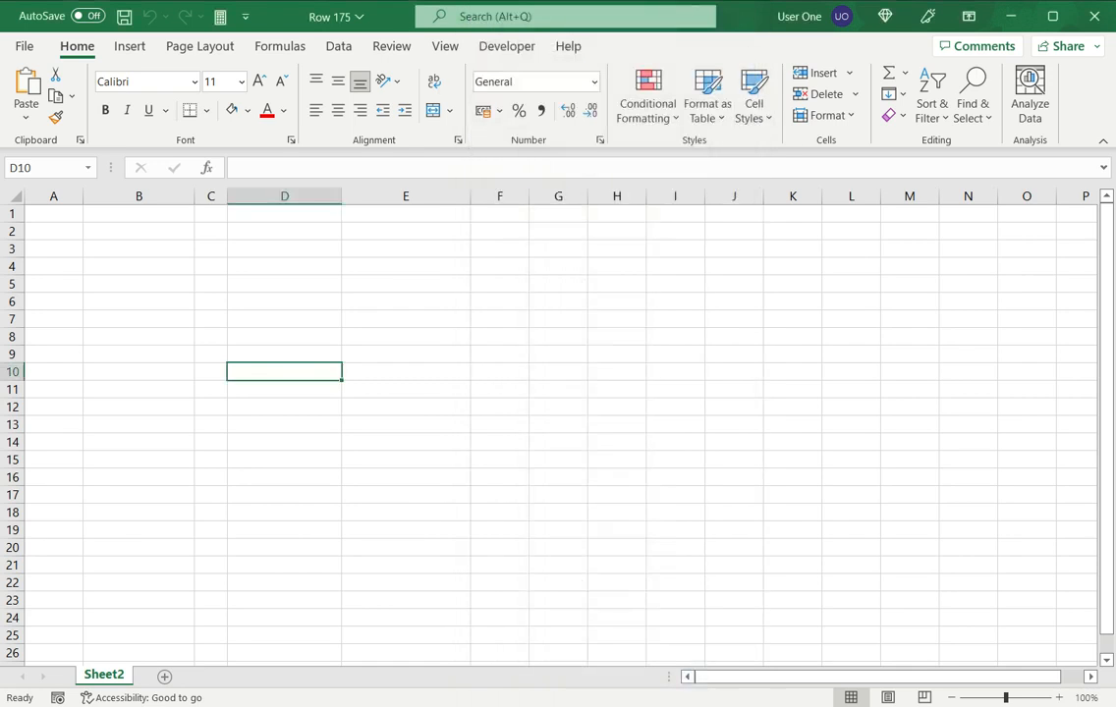